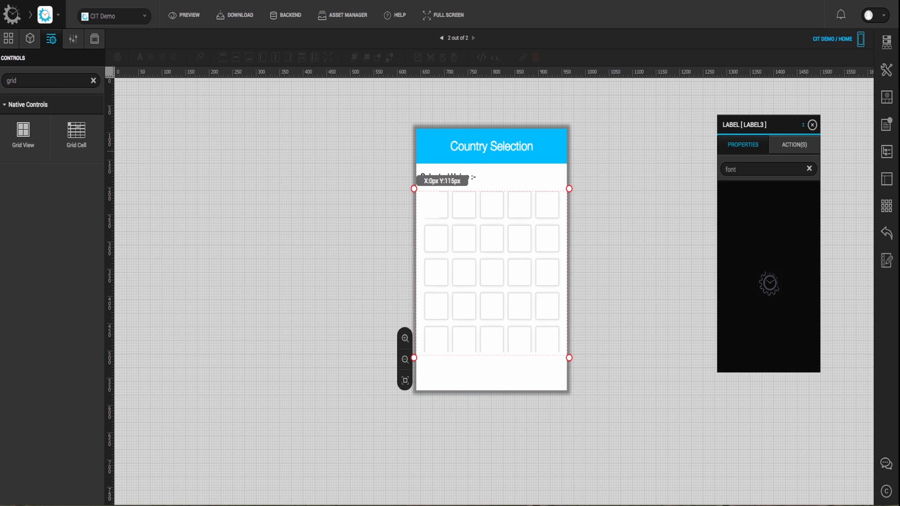
- Select the country grid and its first cell, then search properties for 'width'
left_click(434, 209)
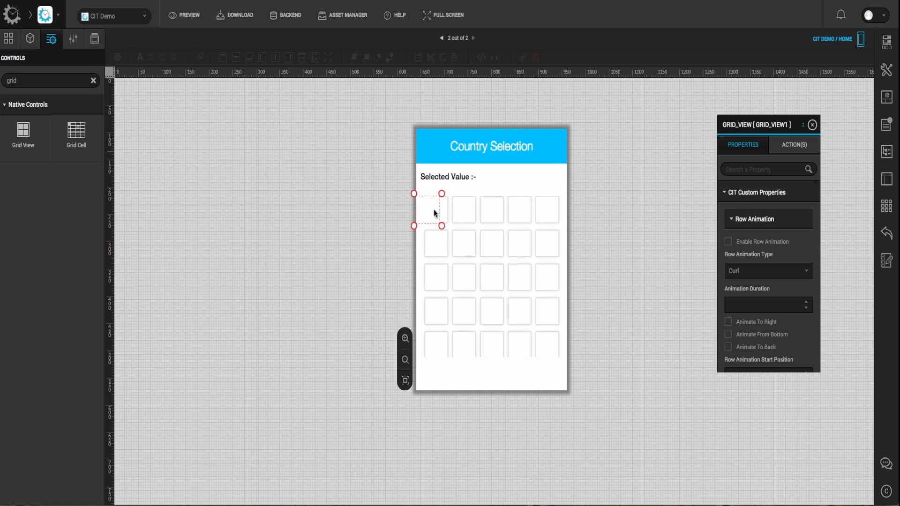
left_click(427, 210)
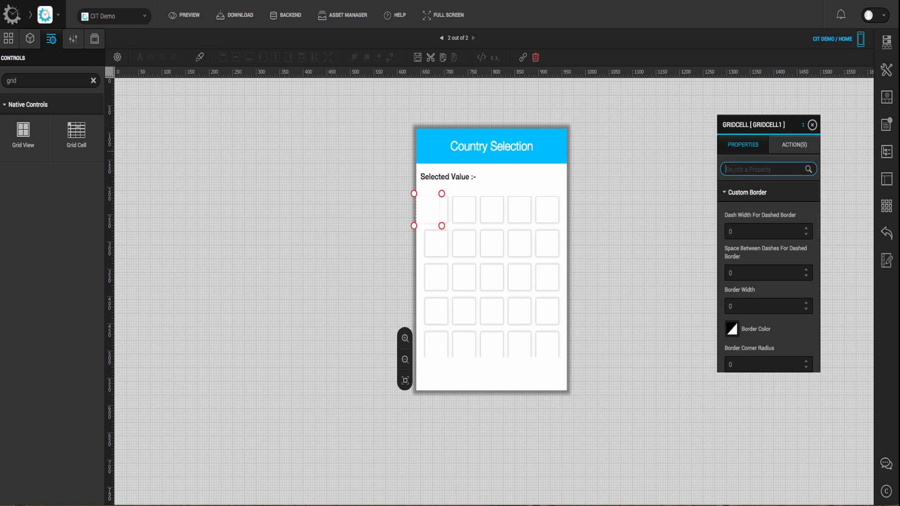
type("wid")
left_click(52, 81)
type("la")
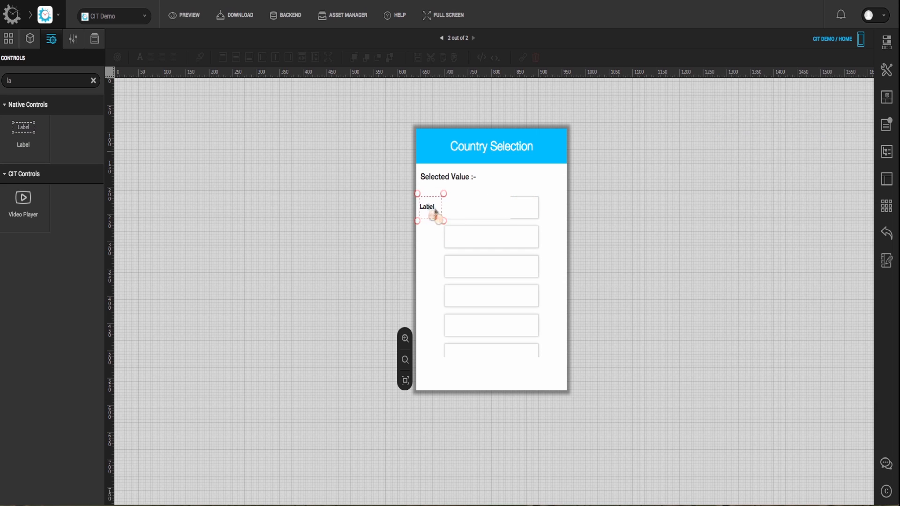
- Select the cell's new label, check its font size, and open its Key Name To Data list
left_click(431, 206)
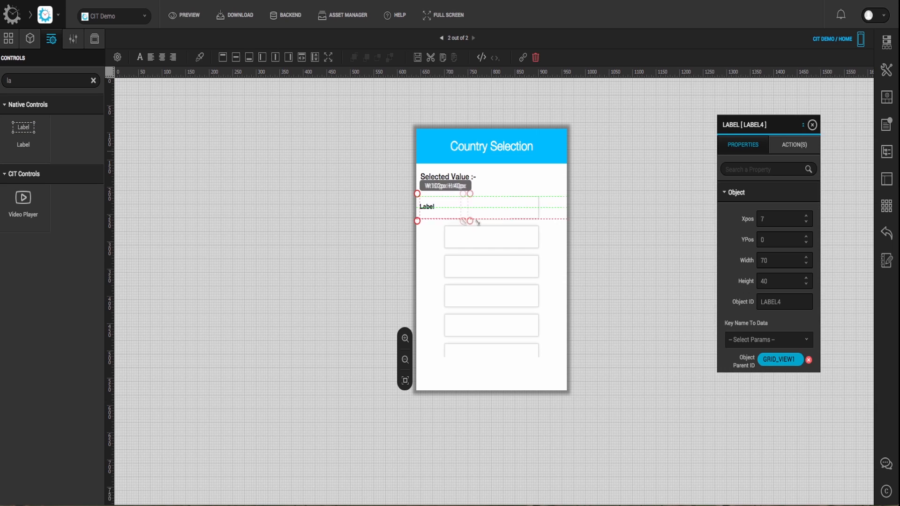
type("font")
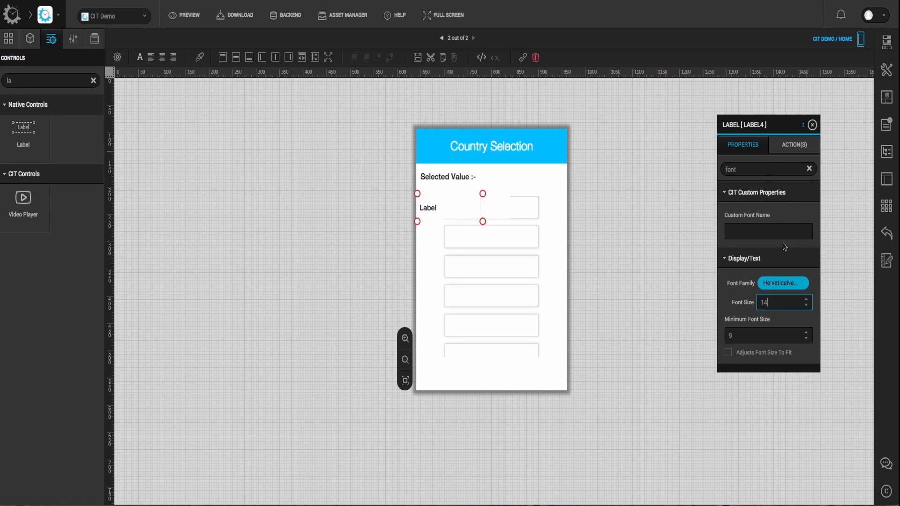
left_click(808, 169)
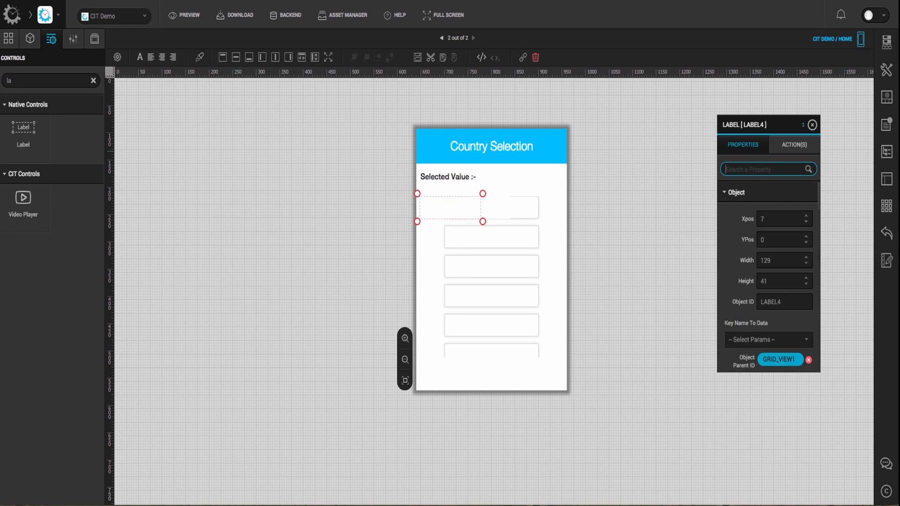
type("key")
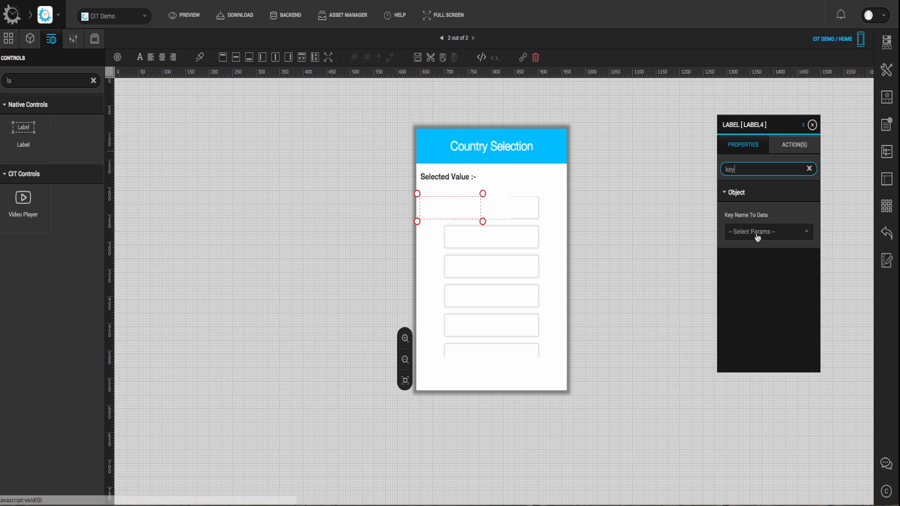
left_click(768, 231)
type("butt")
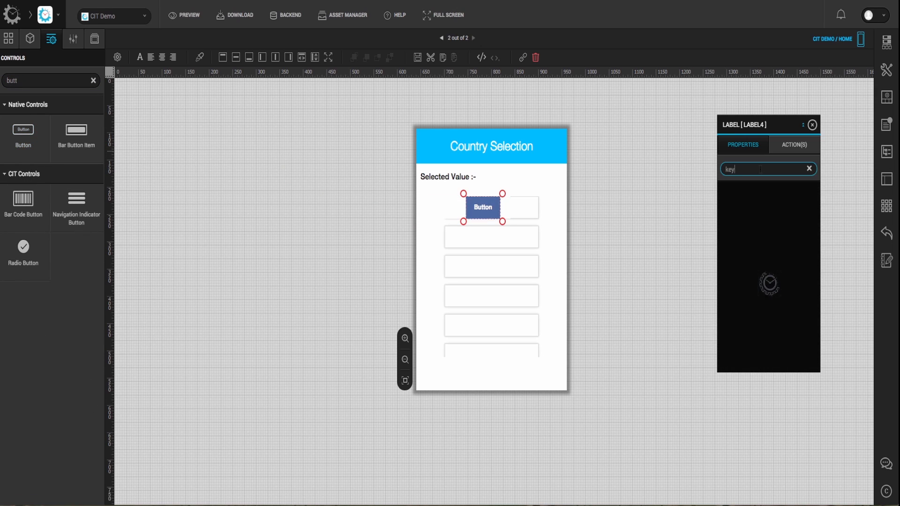
- Remove the new button's blue background and make it a toggle button
left_click(731, 249)
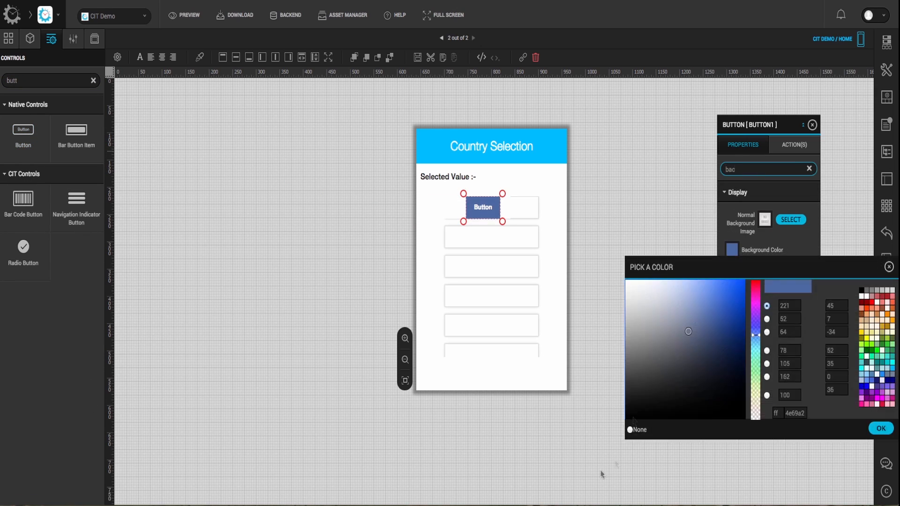
left_click(880, 428)
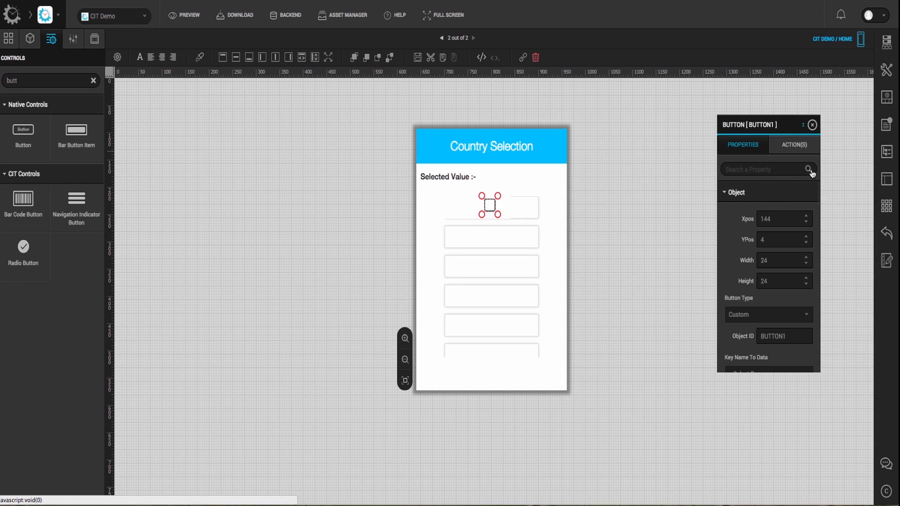
type("is")
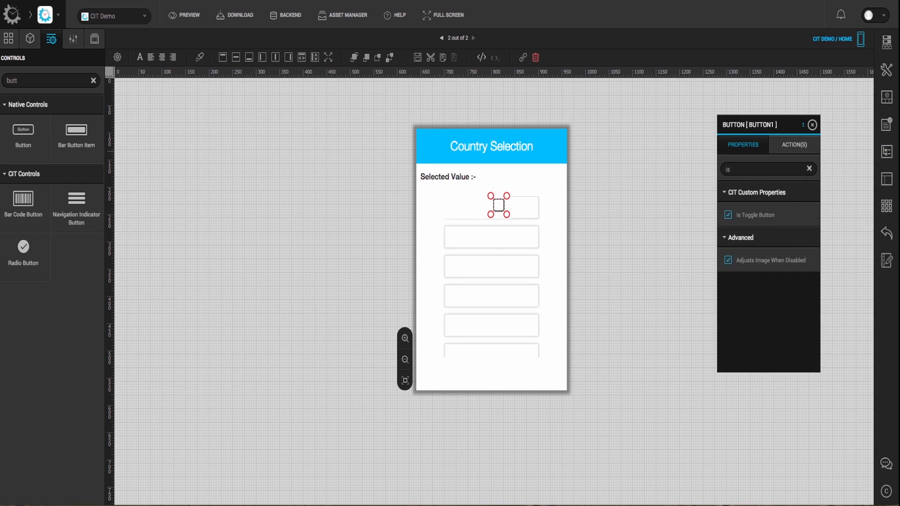
- Set the button's Key Name To Data to Other: isSelectedBtn
type("key")
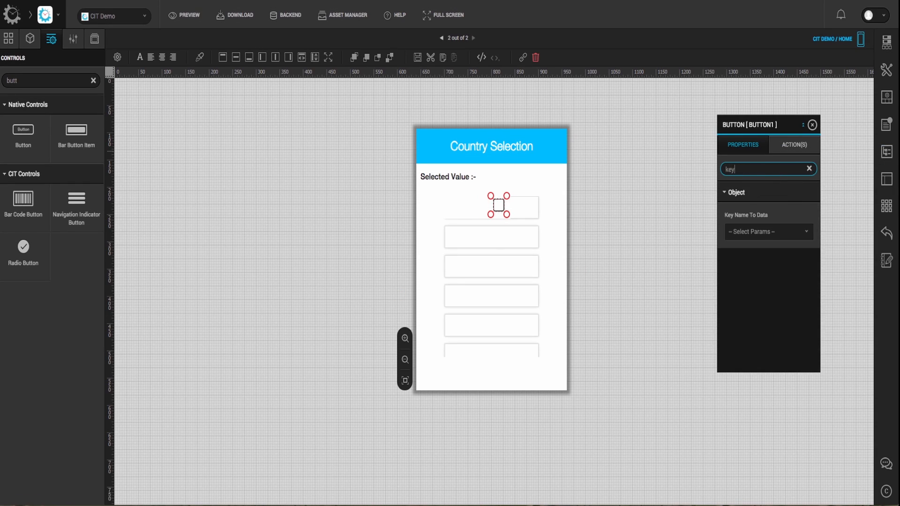
left_click(767, 231)
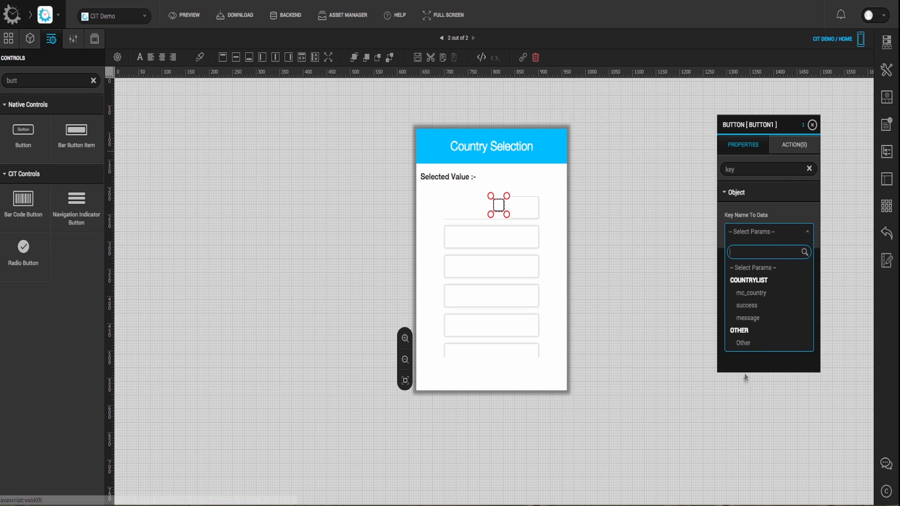
left_click(742, 343)
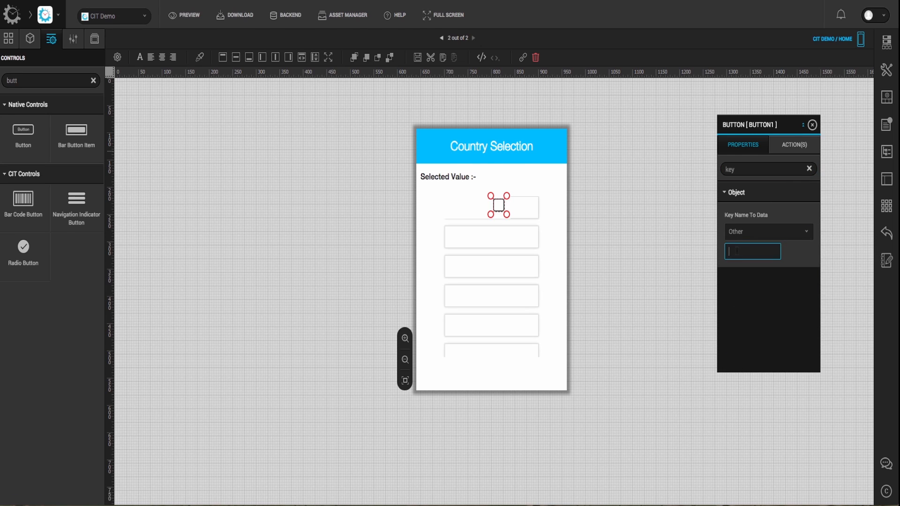
type("isS")
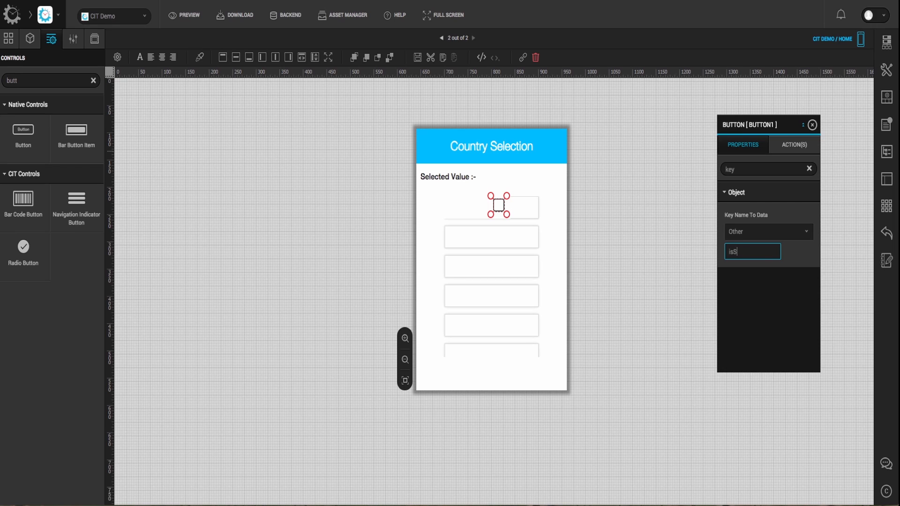
type("electedBtn")
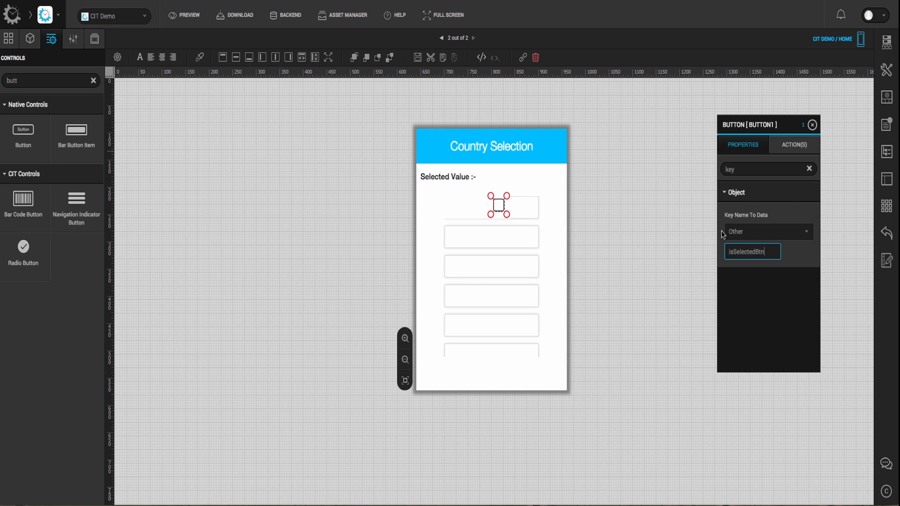
mouse_move(517, 308)
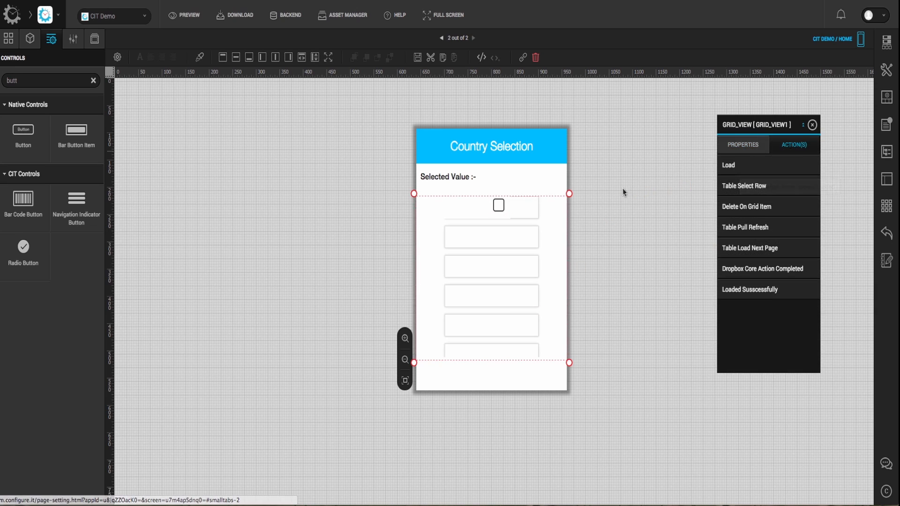
- Save a WS Call action on the grid view's Load event
left_click(728, 165)
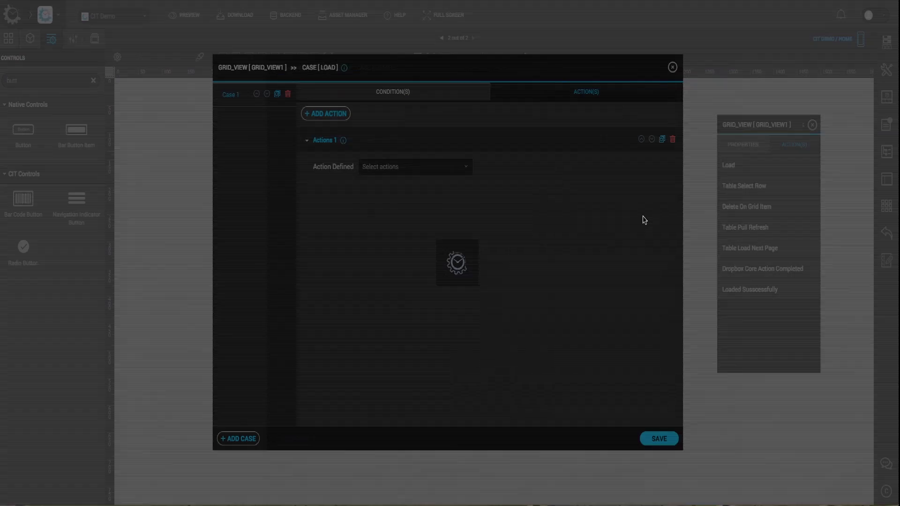
left_click(413, 167)
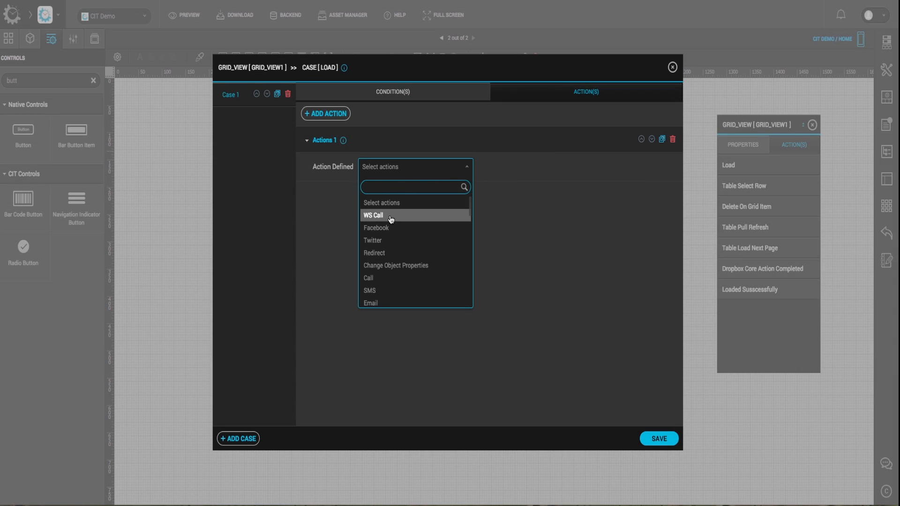
left_click(373, 215)
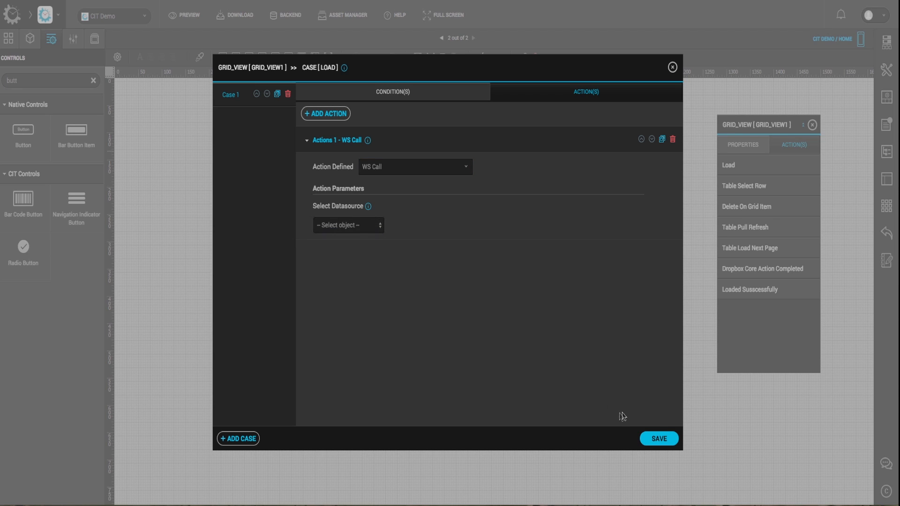
left_click(658, 439)
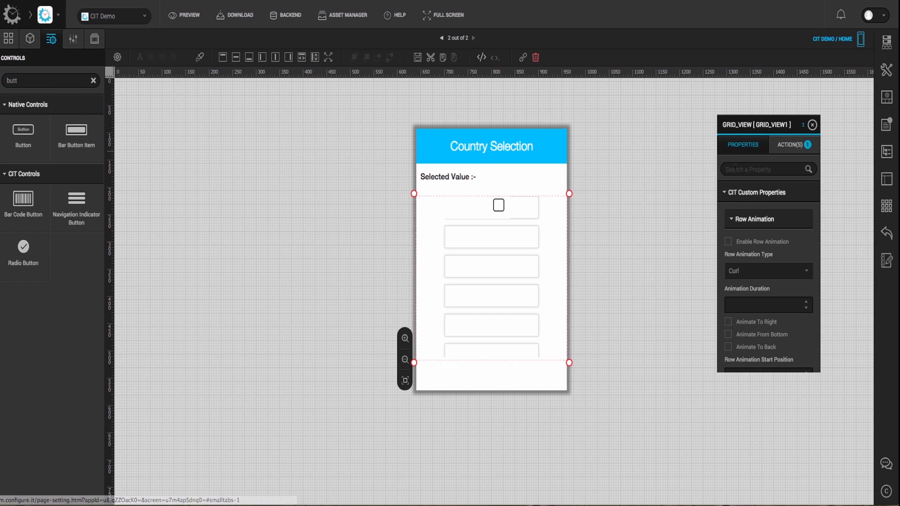
- Set the grid's Single Selection View Id to BUTTON1 from VIEW2
type("singl")
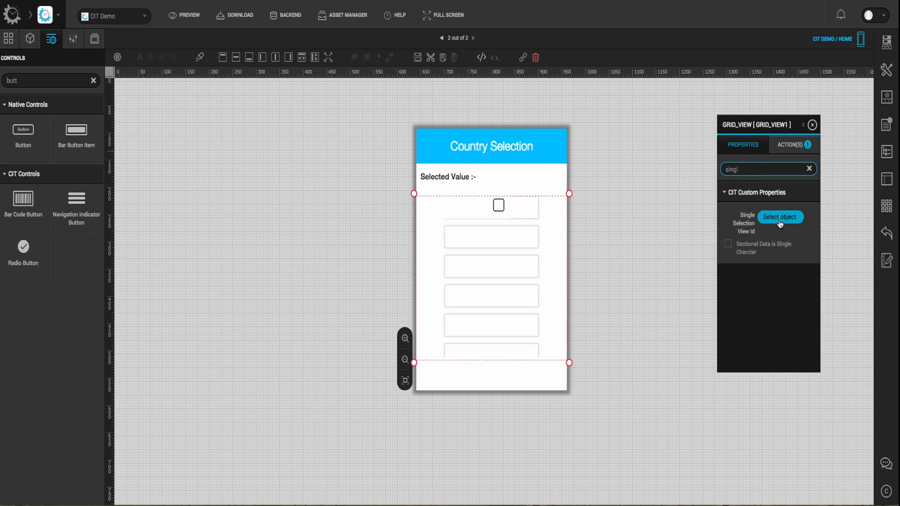
left_click(779, 217)
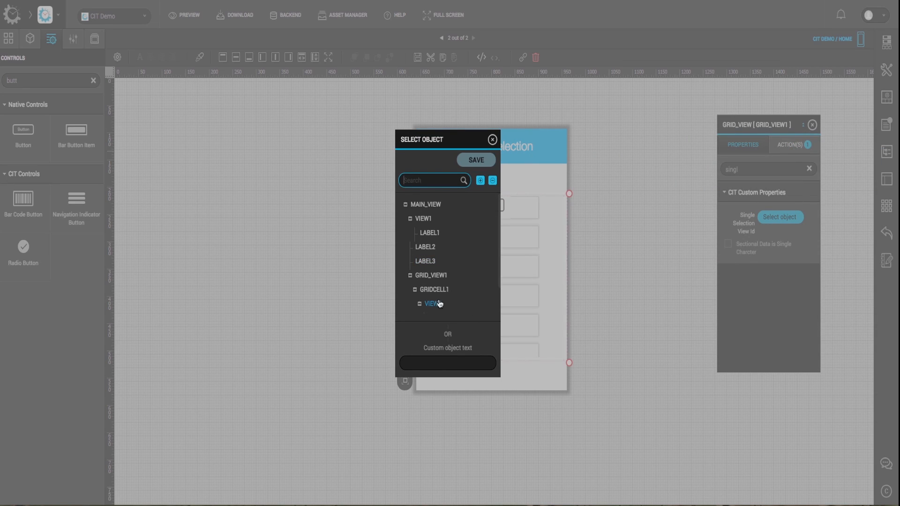
left_click(440, 299)
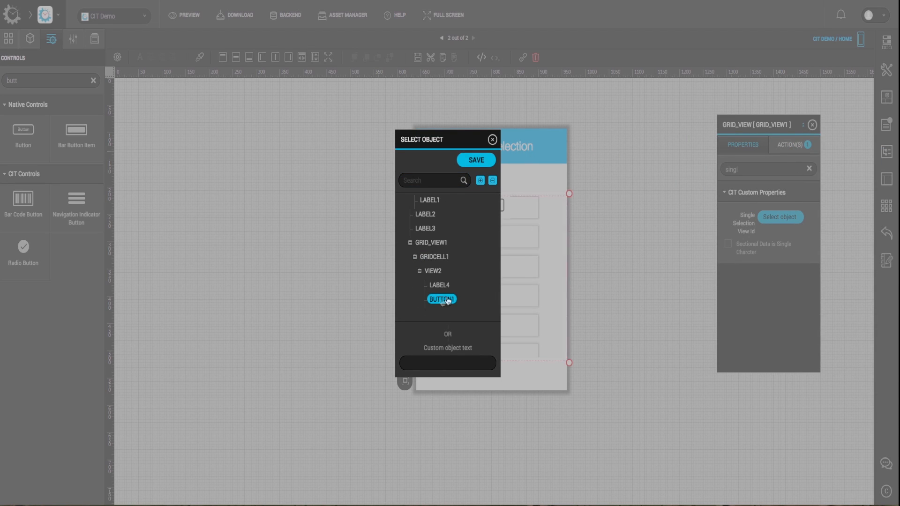
left_click(475, 160)
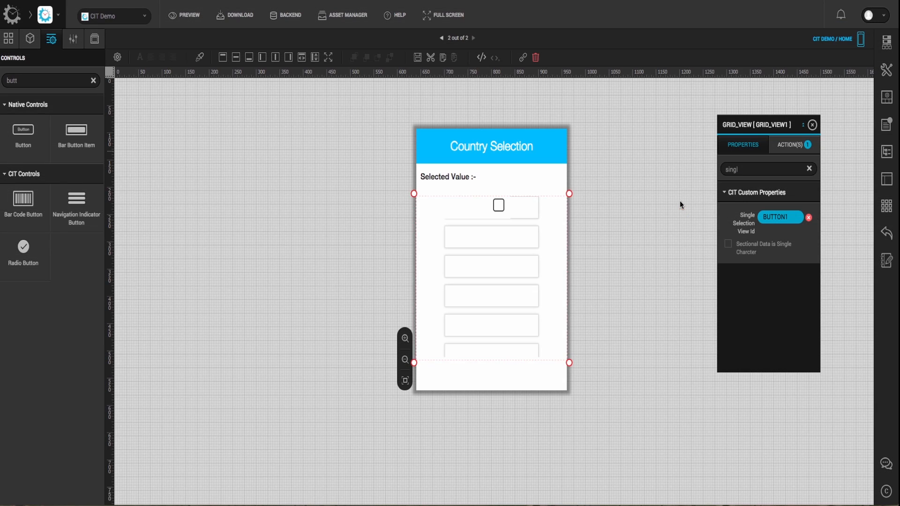
- Search selection properties and select the Multiple Selection Session Key field
triple_click(764, 168)
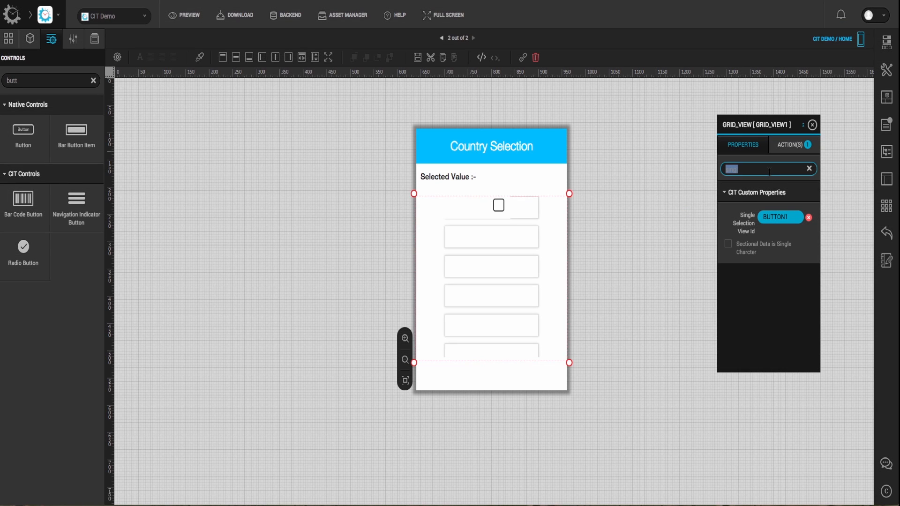
type("sele")
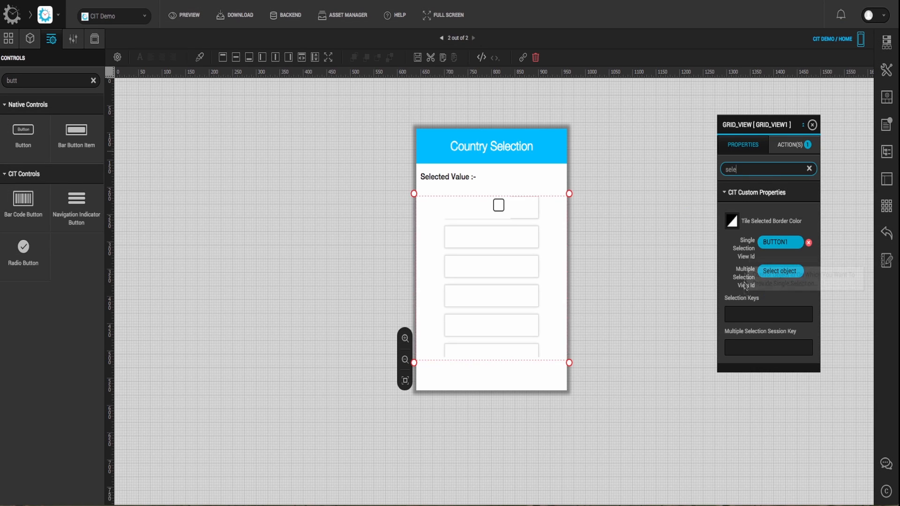
left_click(768, 348)
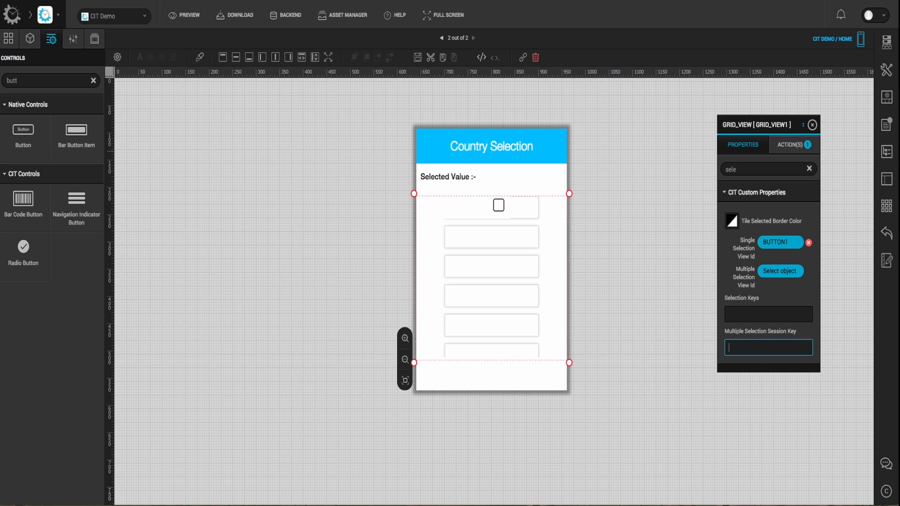
- Enter GridViewSelectedValue as the session key, then select the cell's checkbox button
type("GridViewSe")
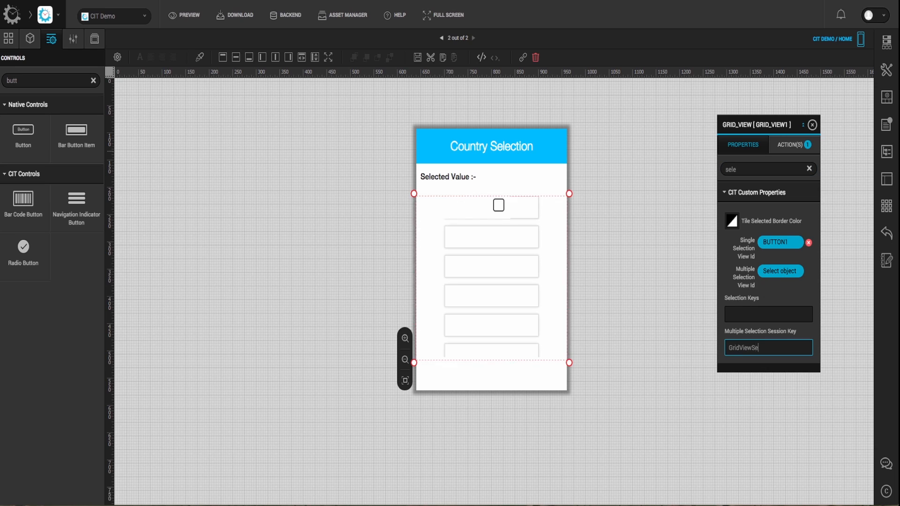
type("lectedV")
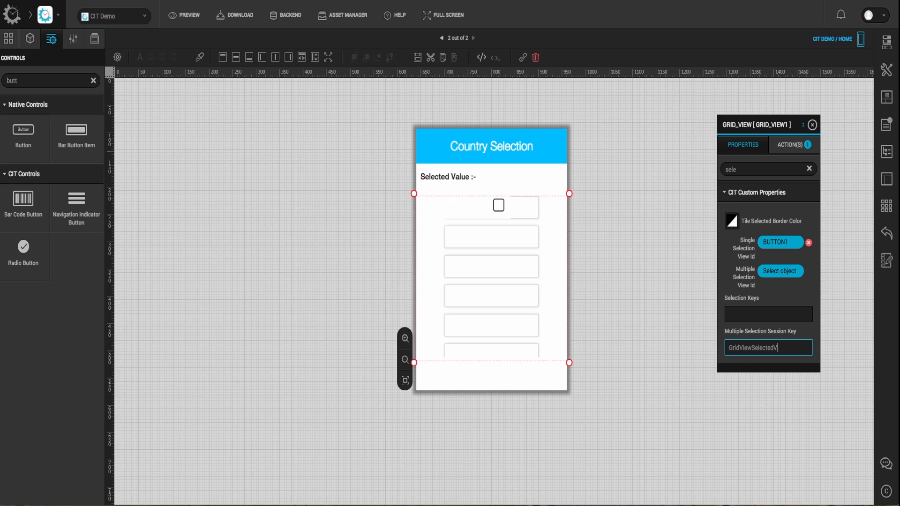
type("alue")
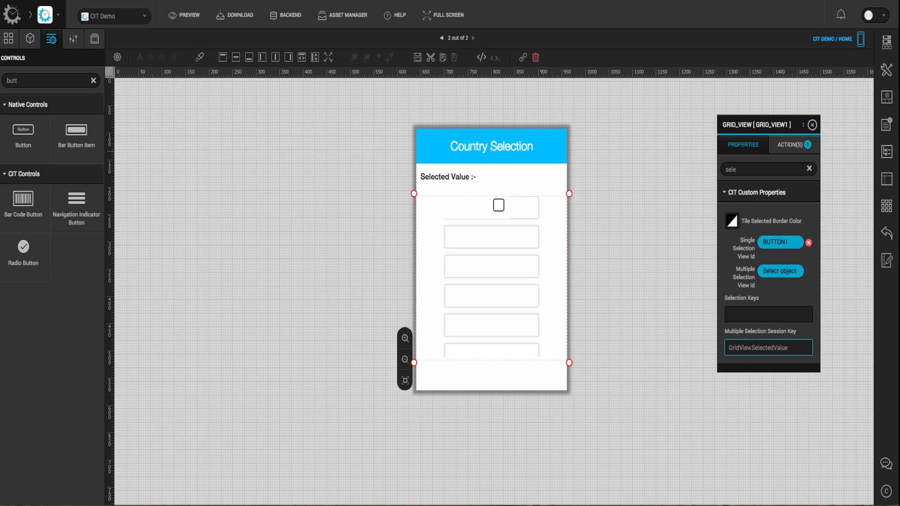
triple_click(768, 348)
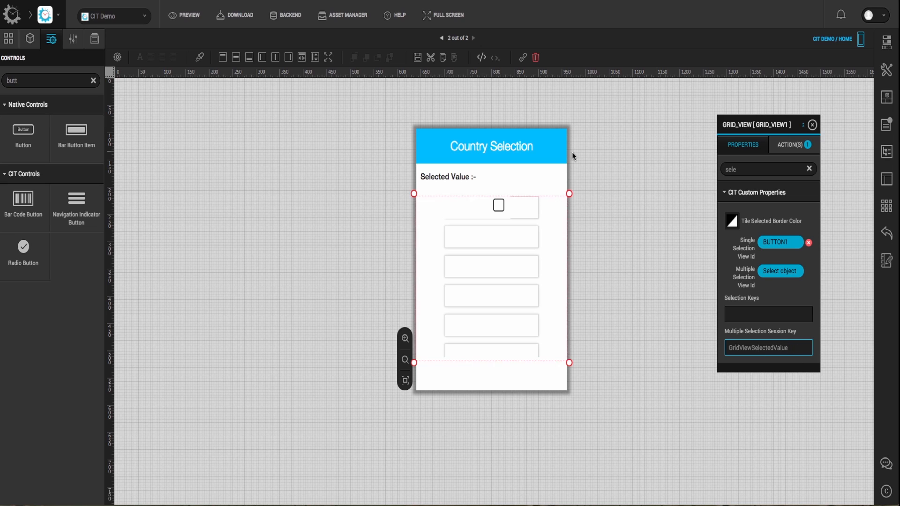
left_click(498, 205)
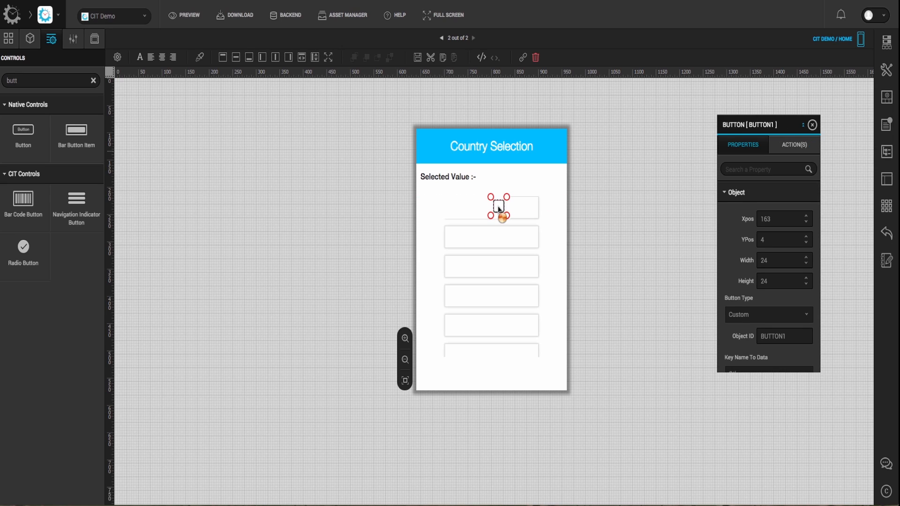
- Add a Change Object Properties action targeting LABEL3 to BUTTON1's Click event
left_click(794, 145)
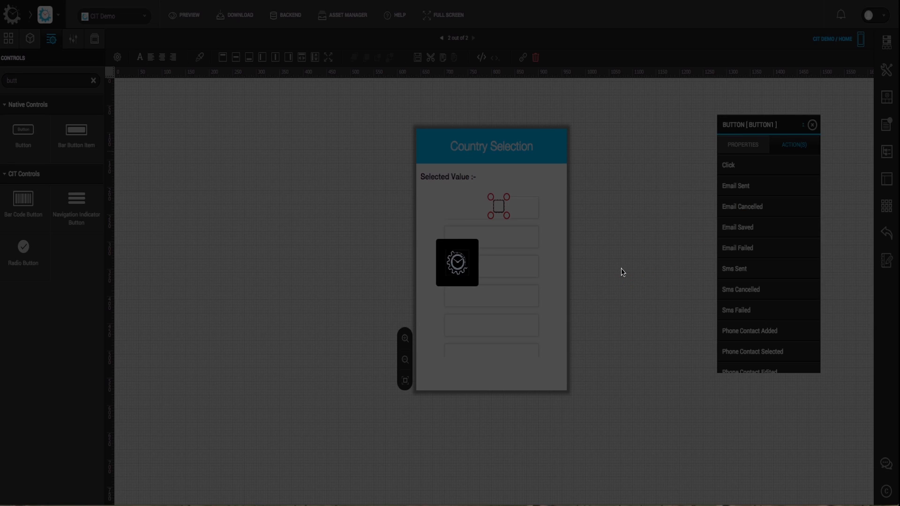
left_click(729, 166)
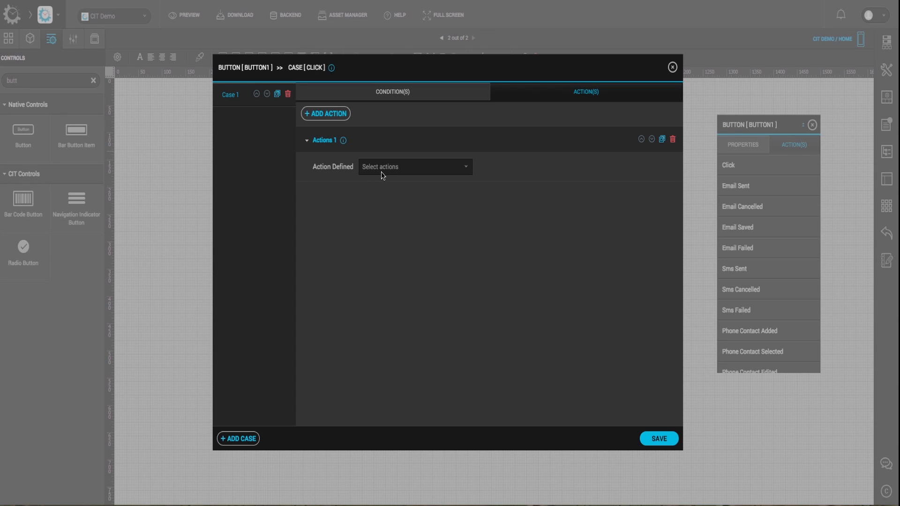
left_click(413, 167)
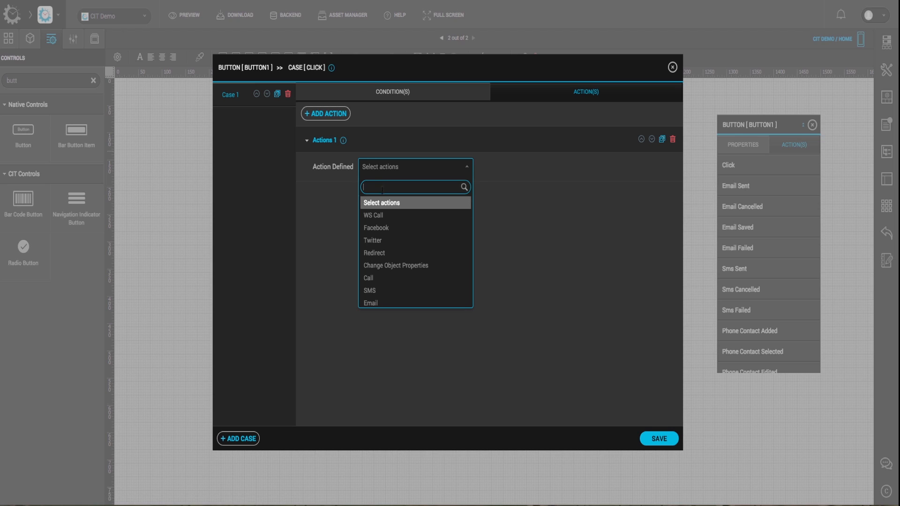
type("chan")
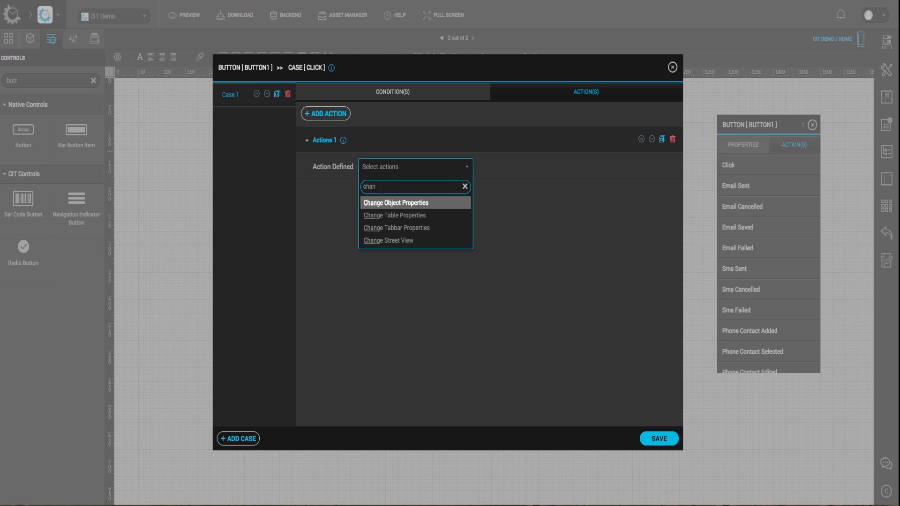
left_click(394, 202)
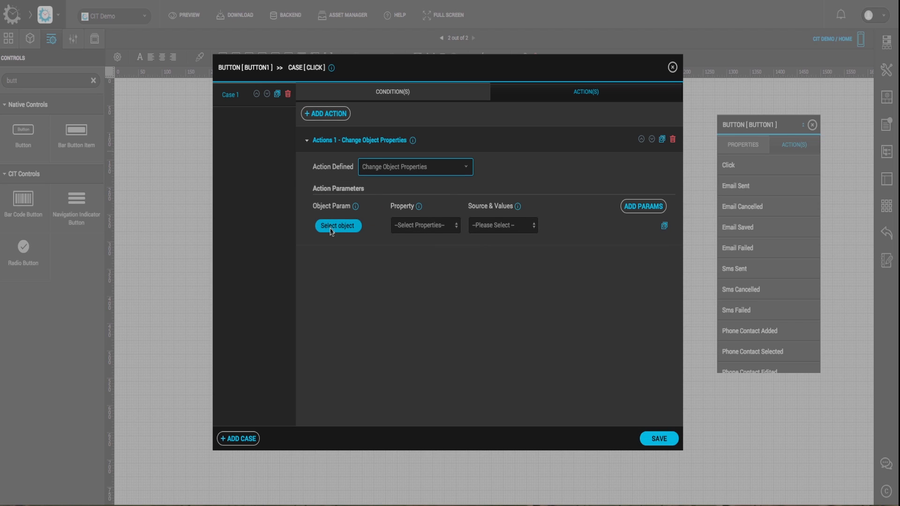
left_click(338, 225)
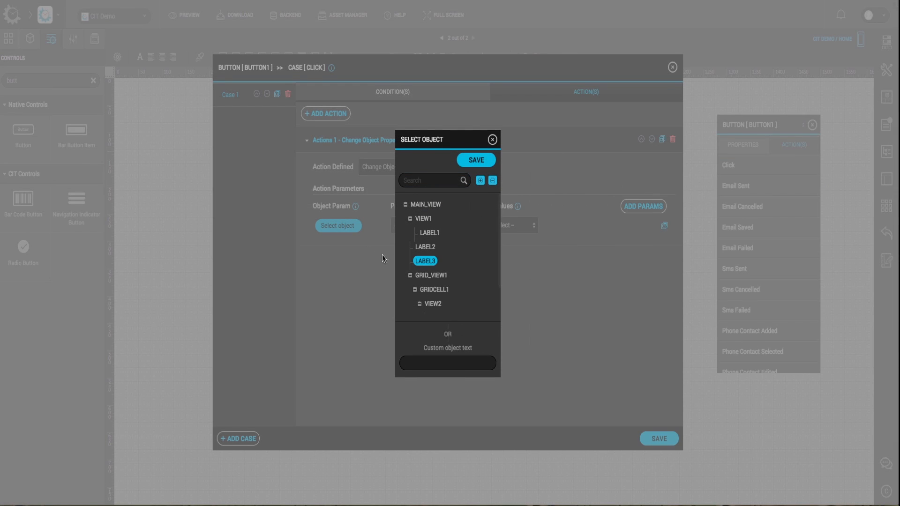
left_click(475, 159)
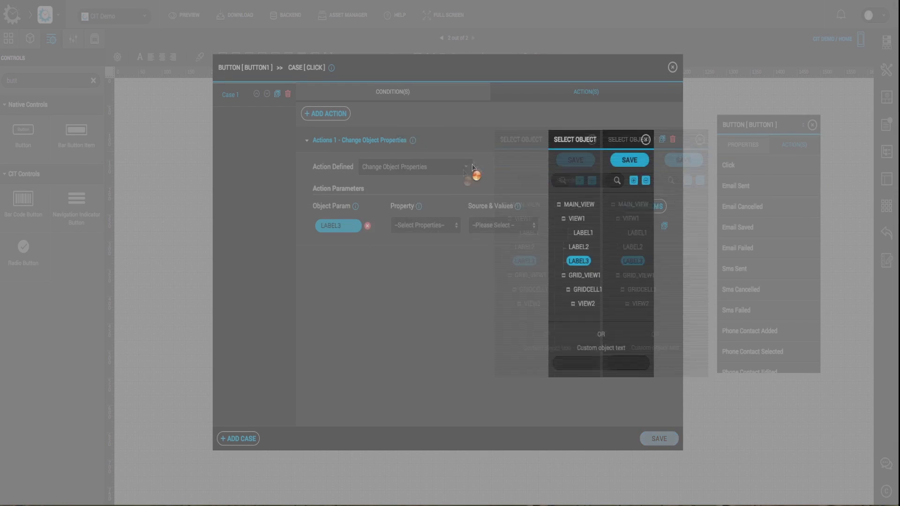
left_click(423, 225)
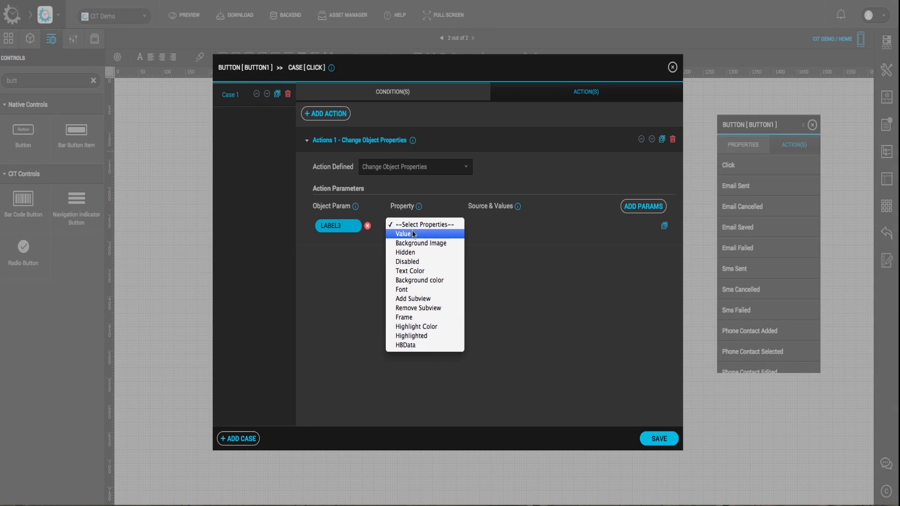
- Map LABEL3's Value to the GridViewSelectedValue session key and save the action
left_click(404, 234)
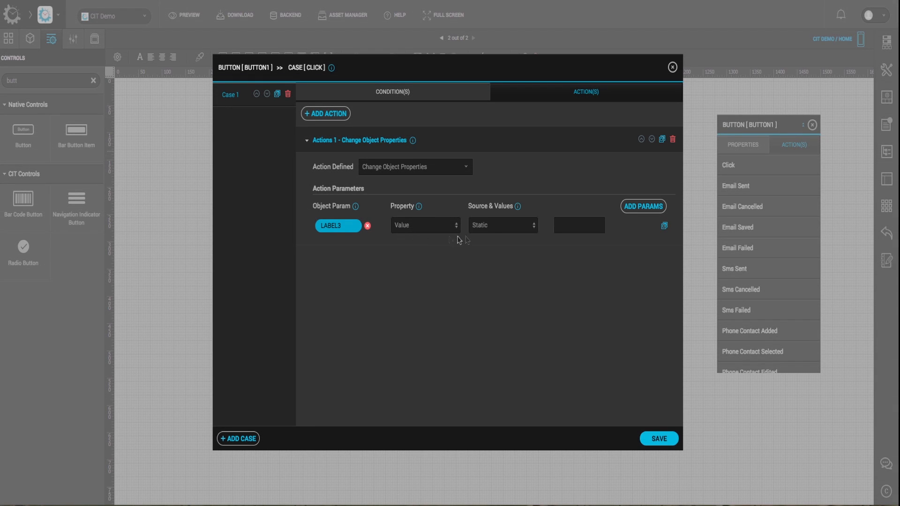
left_click(501, 224)
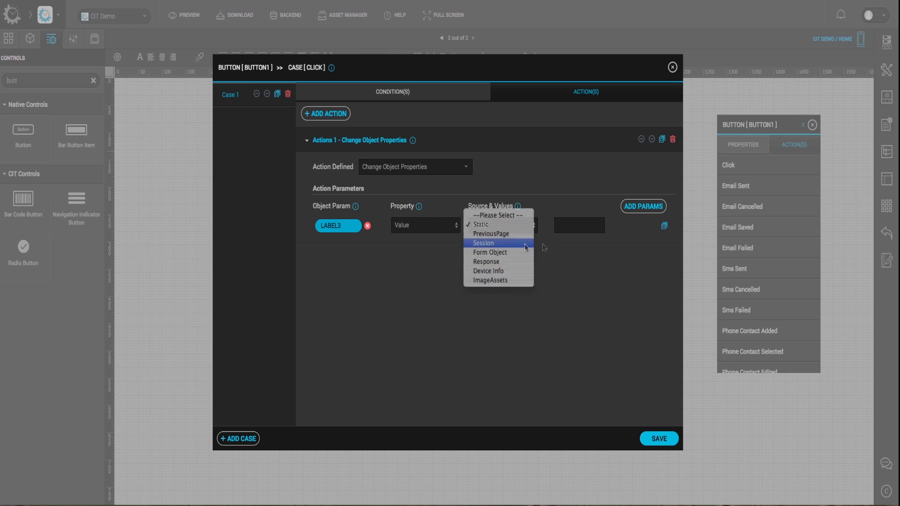
left_click(482, 243)
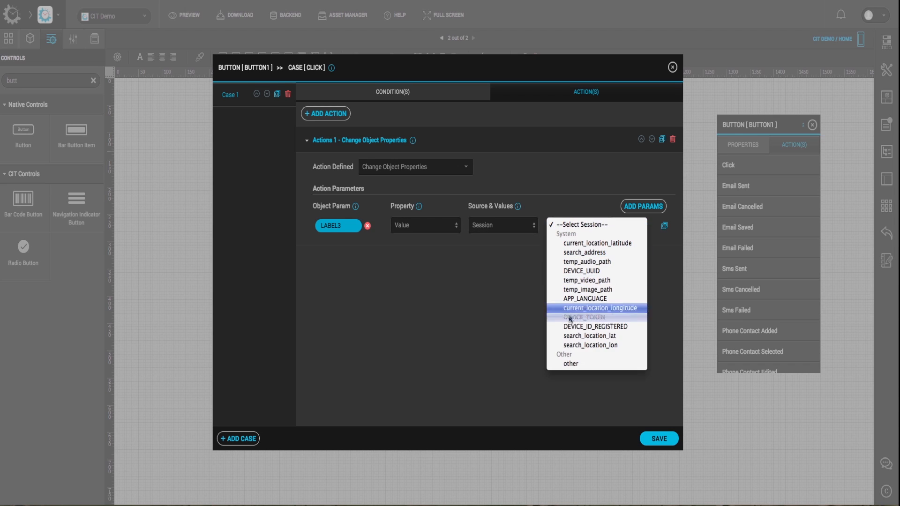
left_click(570, 363)
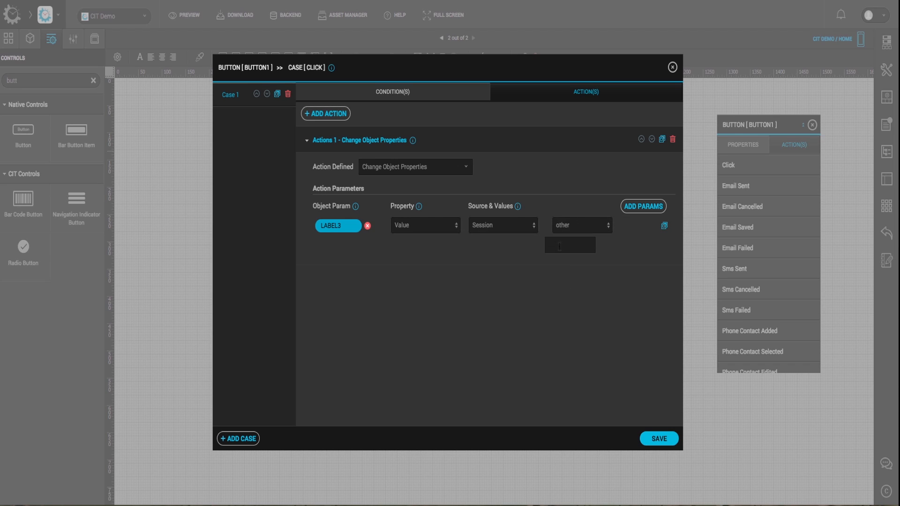
type("ViewSelectedValue")
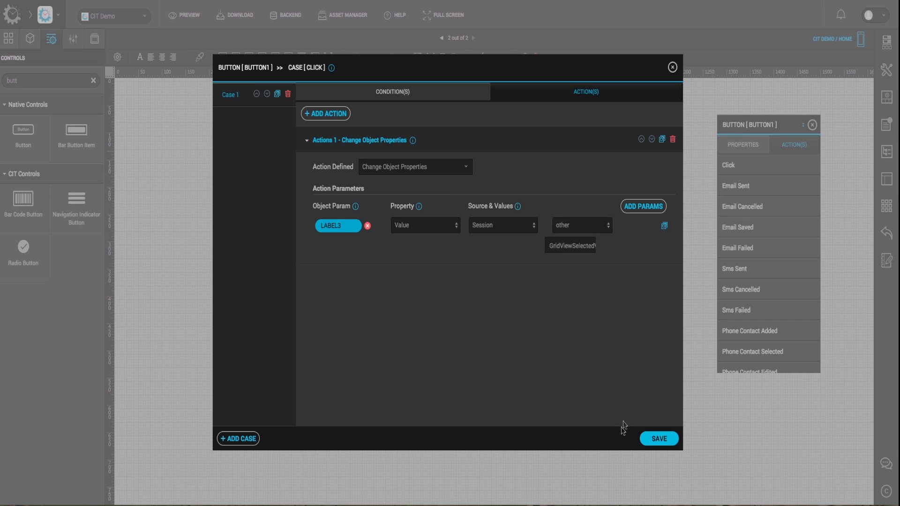
left_click(658, 438)
type("m")
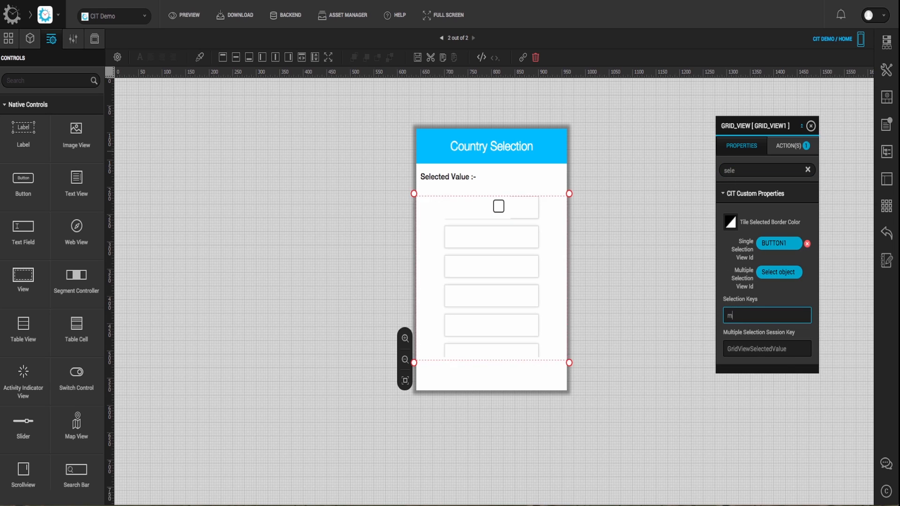
- Enter mc_country as the grid's Selection Keys and launch the simulator preview
type("c_country")
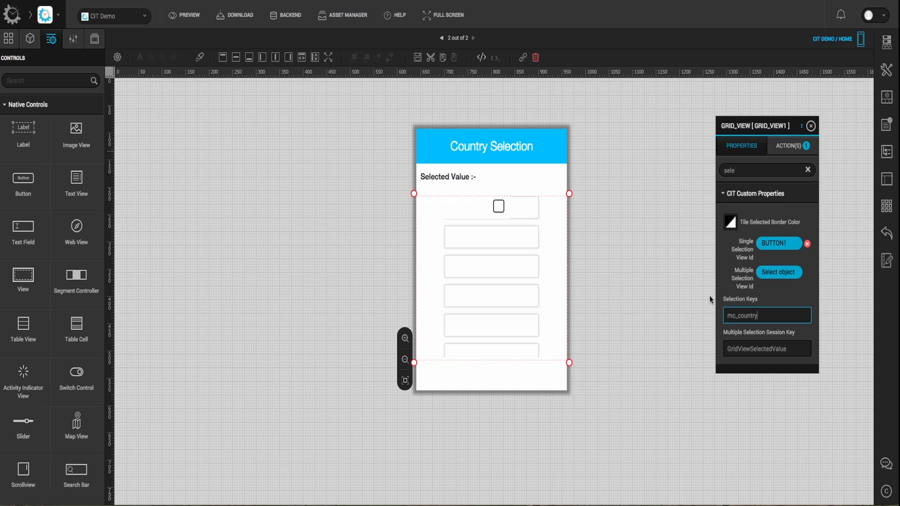
left_click(189, 15)
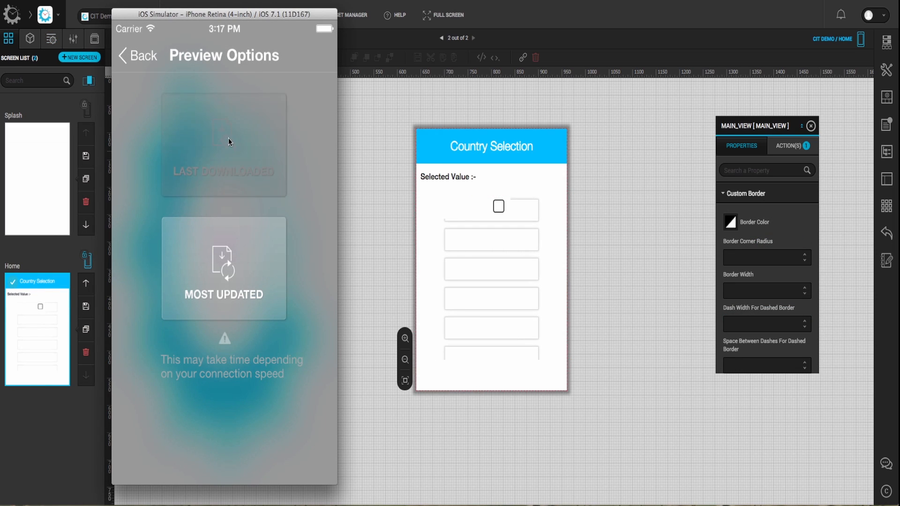
- Load the latest build and tick Angola, Antigua and Barbuda, then Christmas Island
left_click(224, 268)
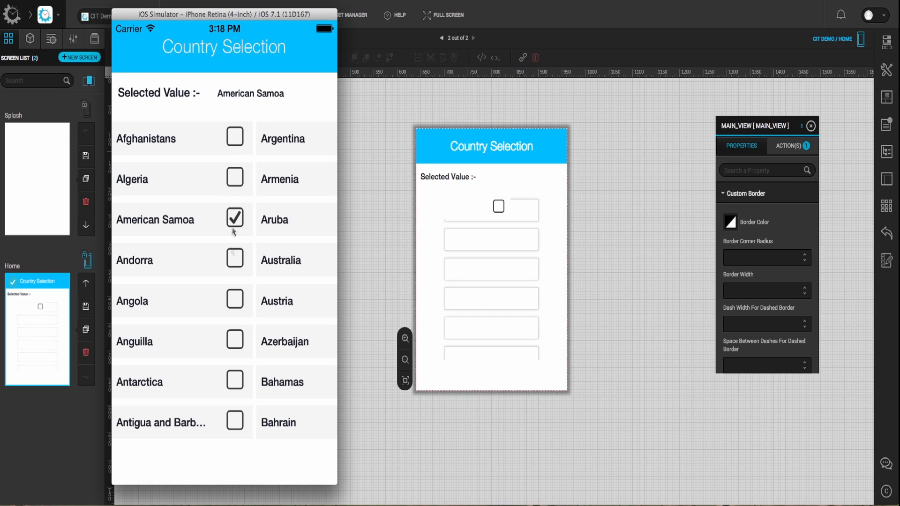
left_click(234, 301)
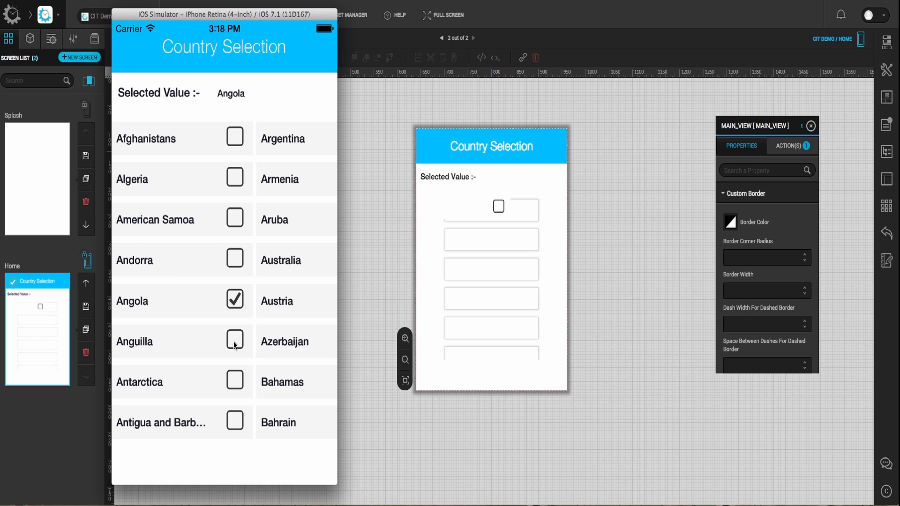
left_click(234, 421)
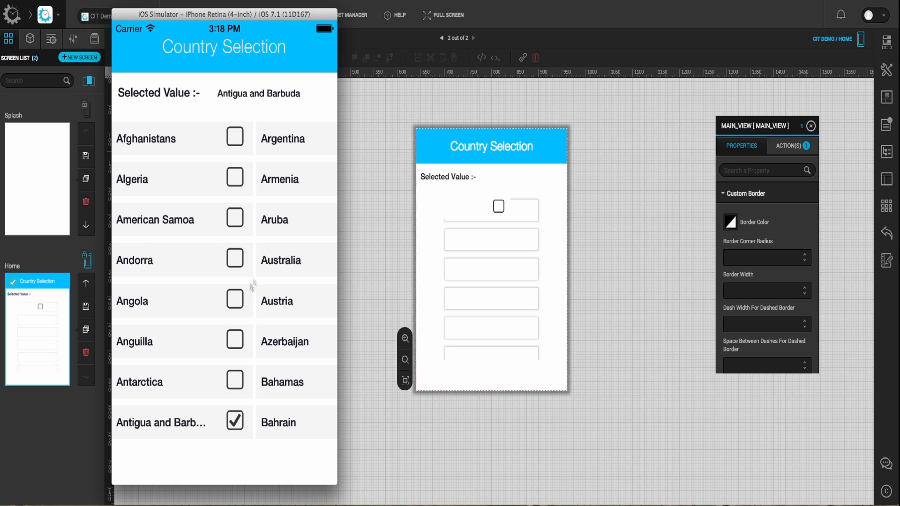
scroll("down", 3)
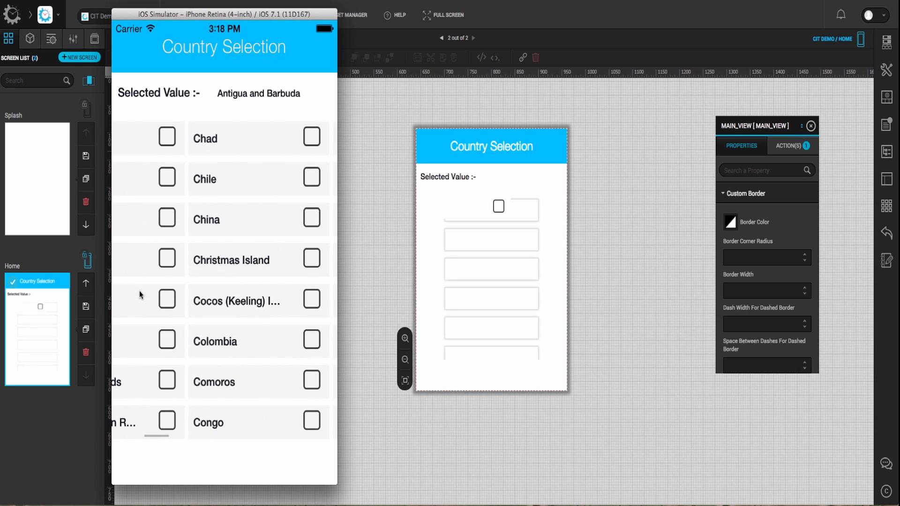
mouse_move(319, 258)
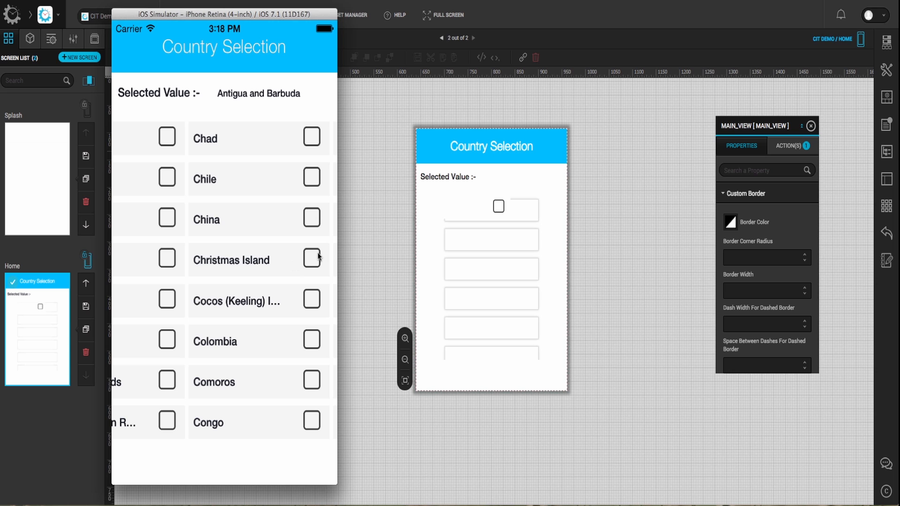
left_click(312, 259)
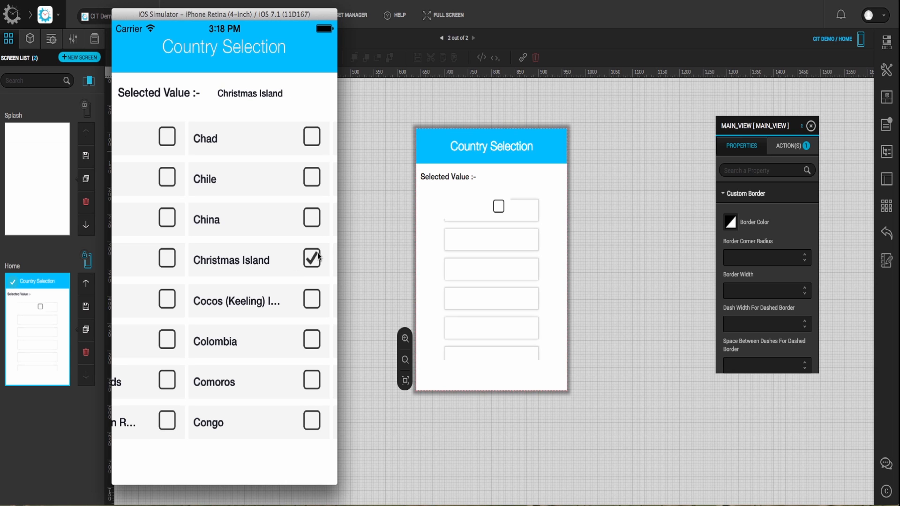